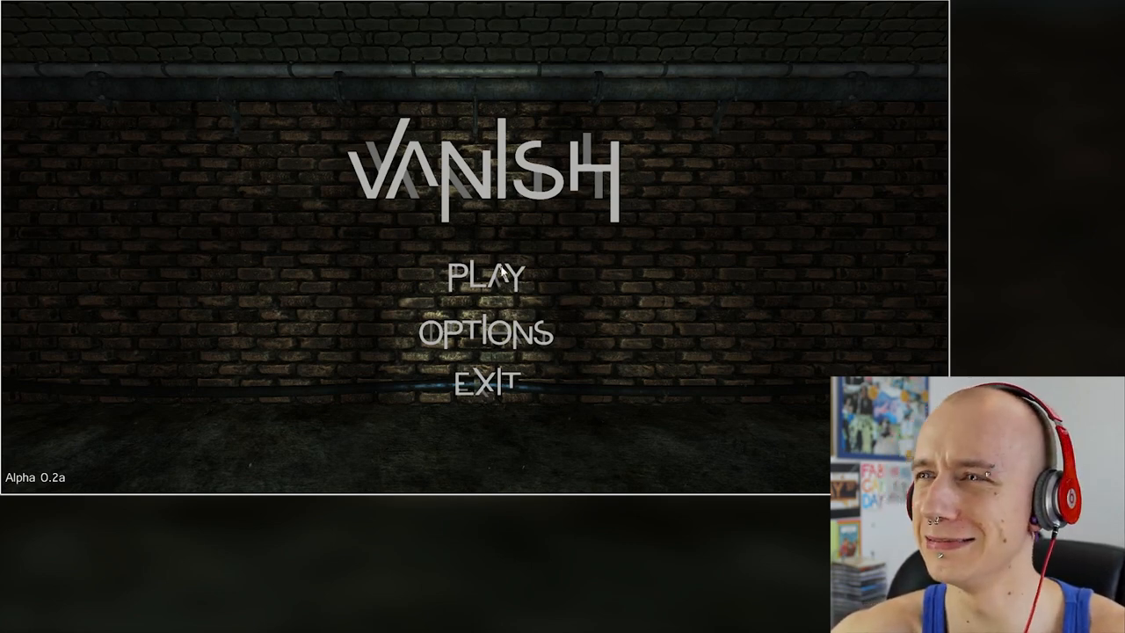
Start a new game from the Vanish title screen via PLAY
click(489, 274)
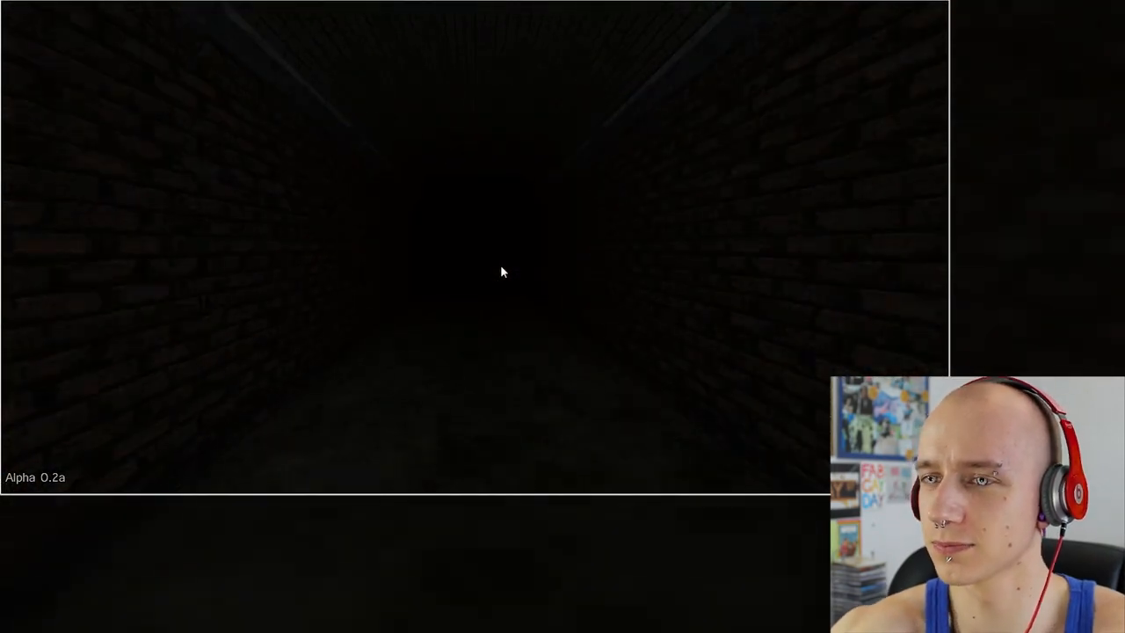